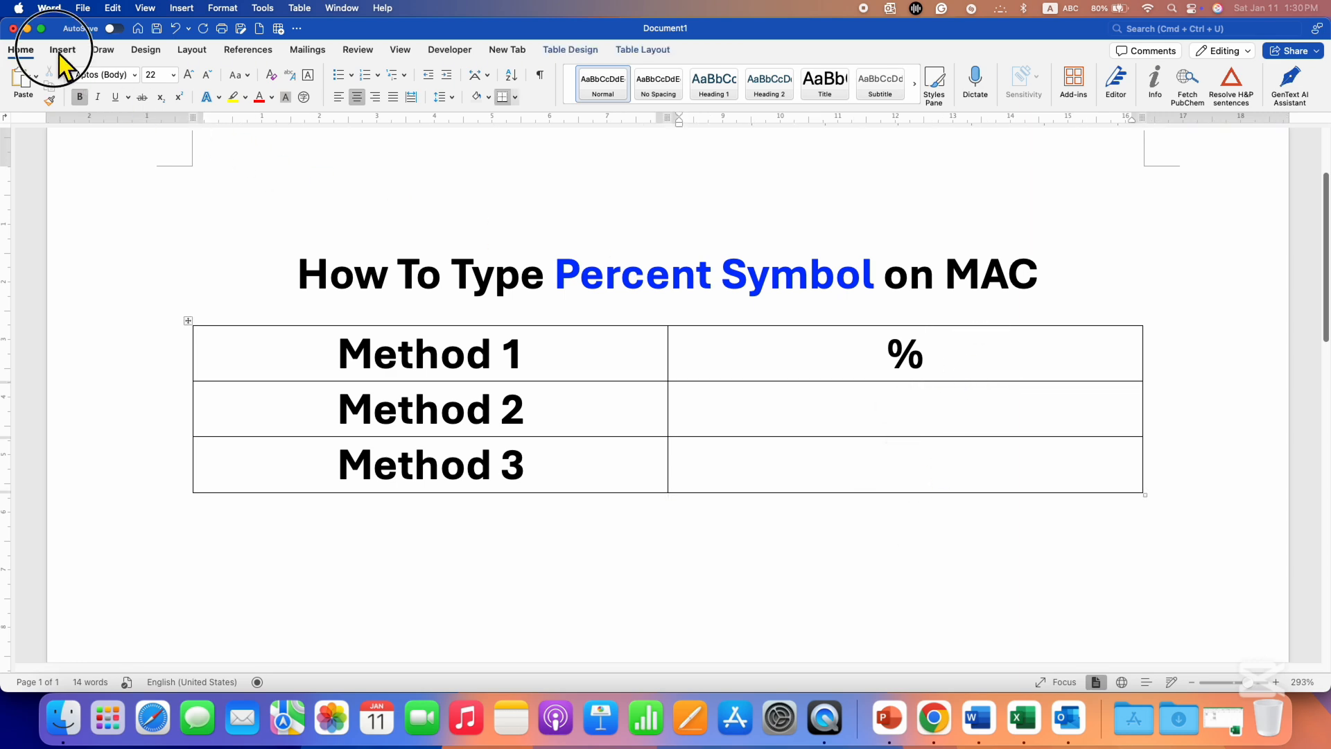
Switch the ribbon to the Insert features
left_click(62, 50)
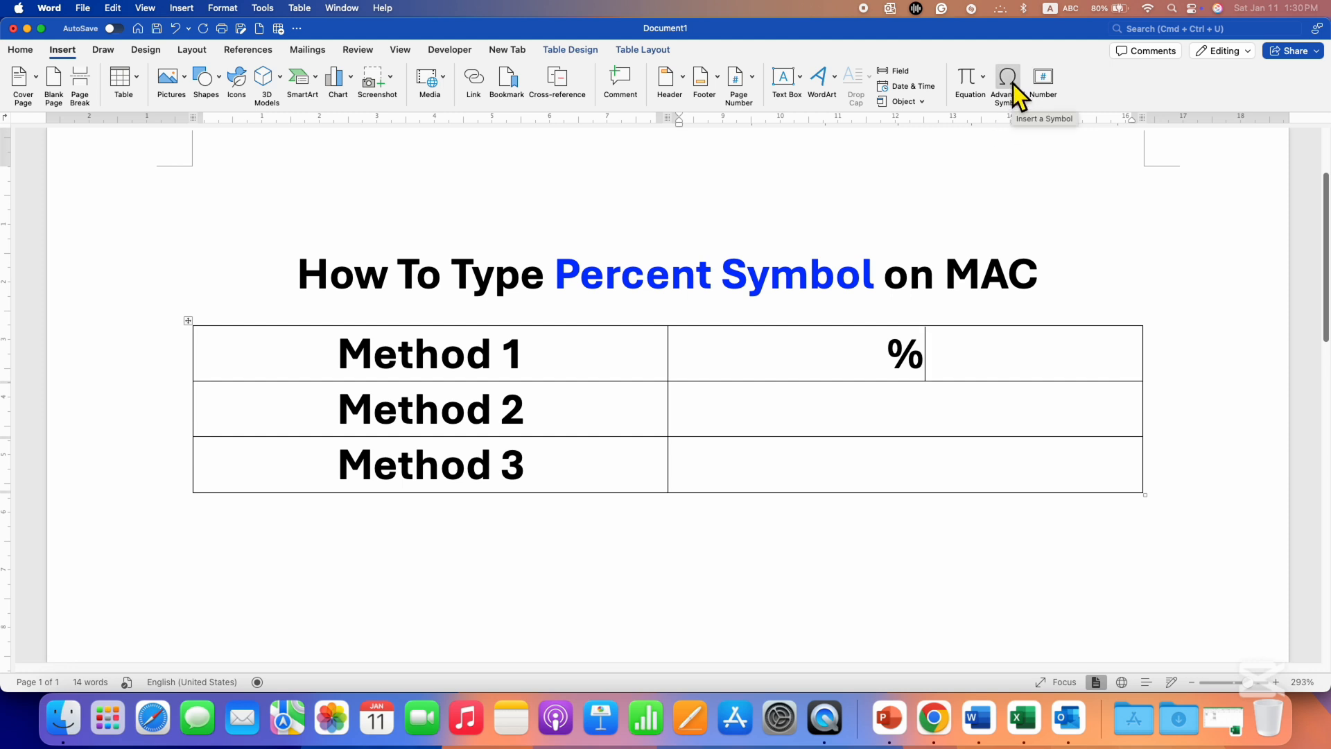
Insert a second % beside Method 1 from the Advanced Symbol chart
left_click(1007, 80)
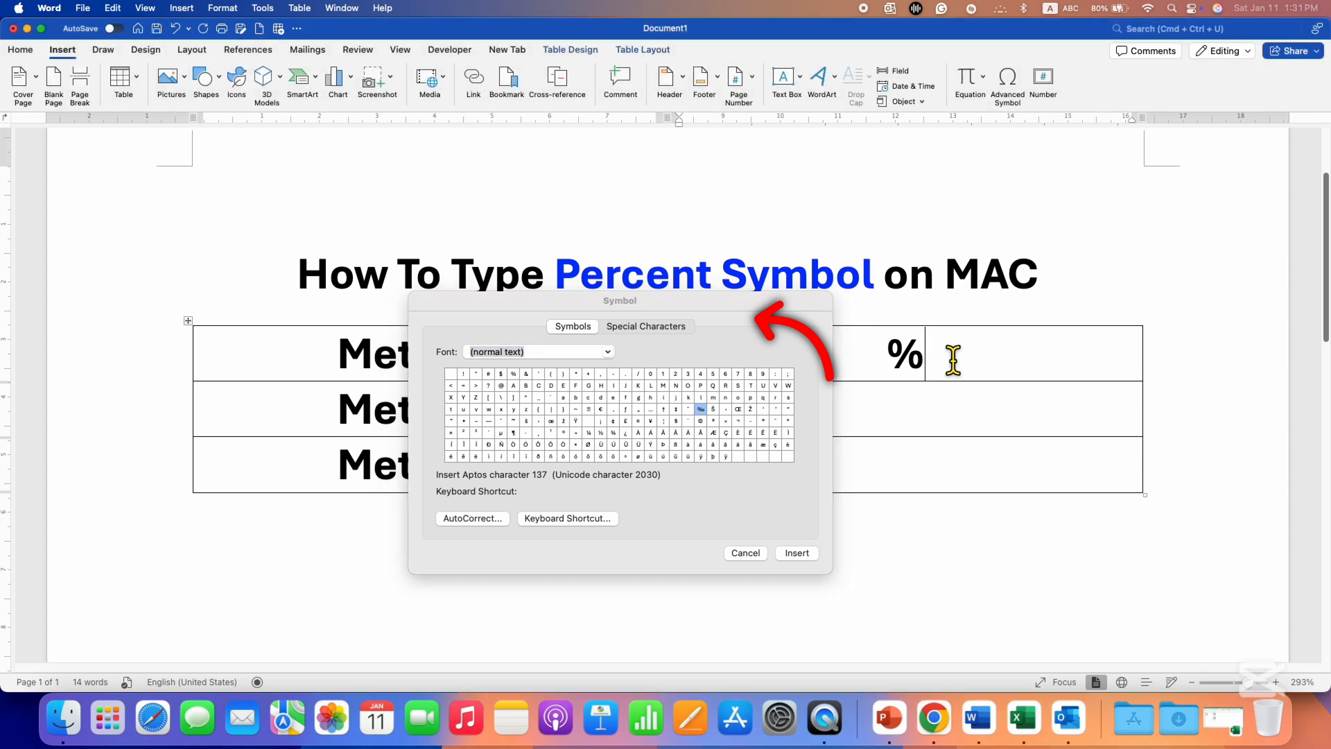
mouse_move(993, 356)
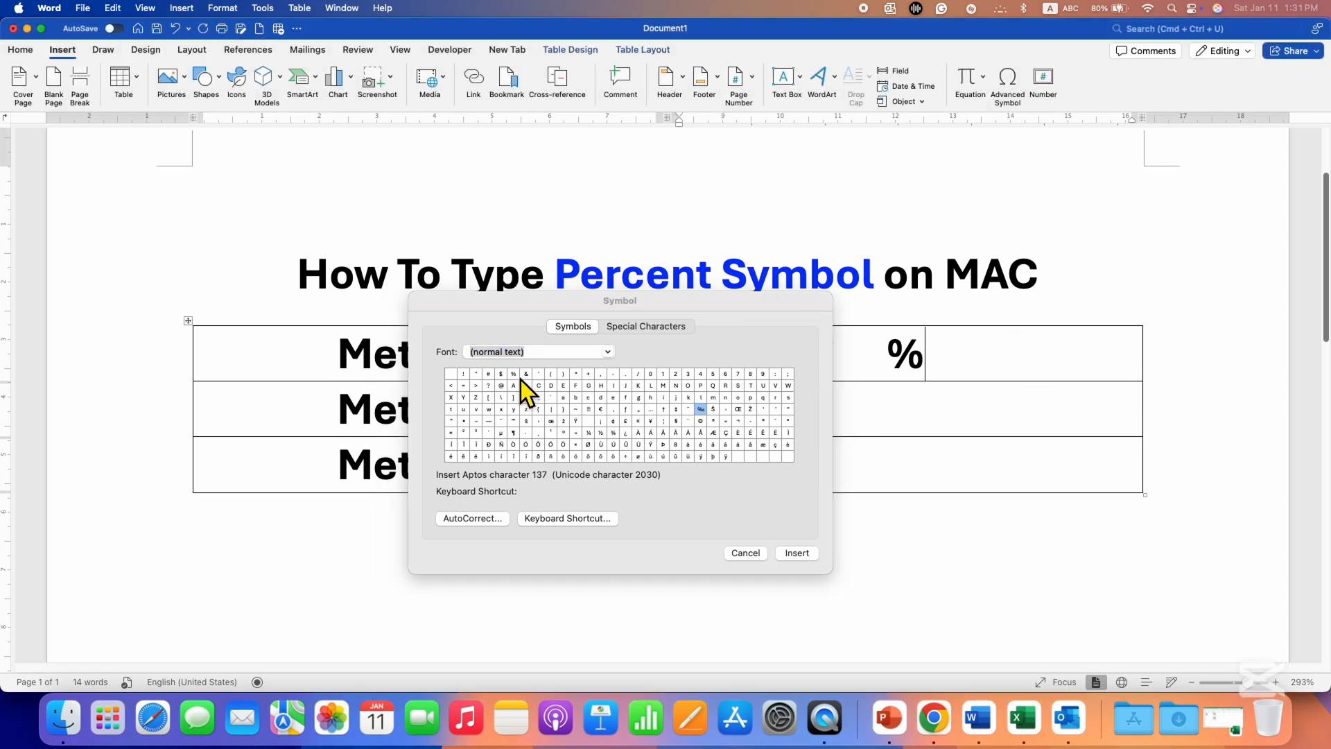
left_click(512, 373)
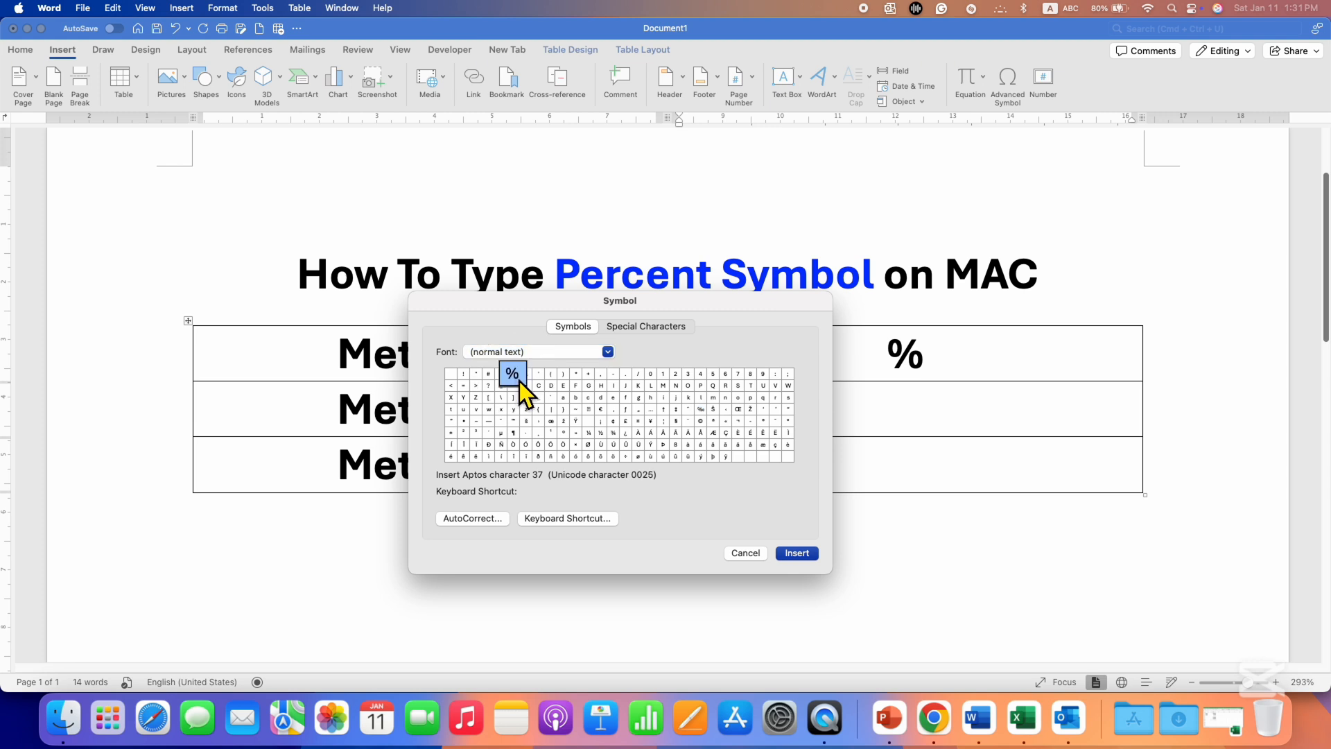
mouse_move(836, 585)
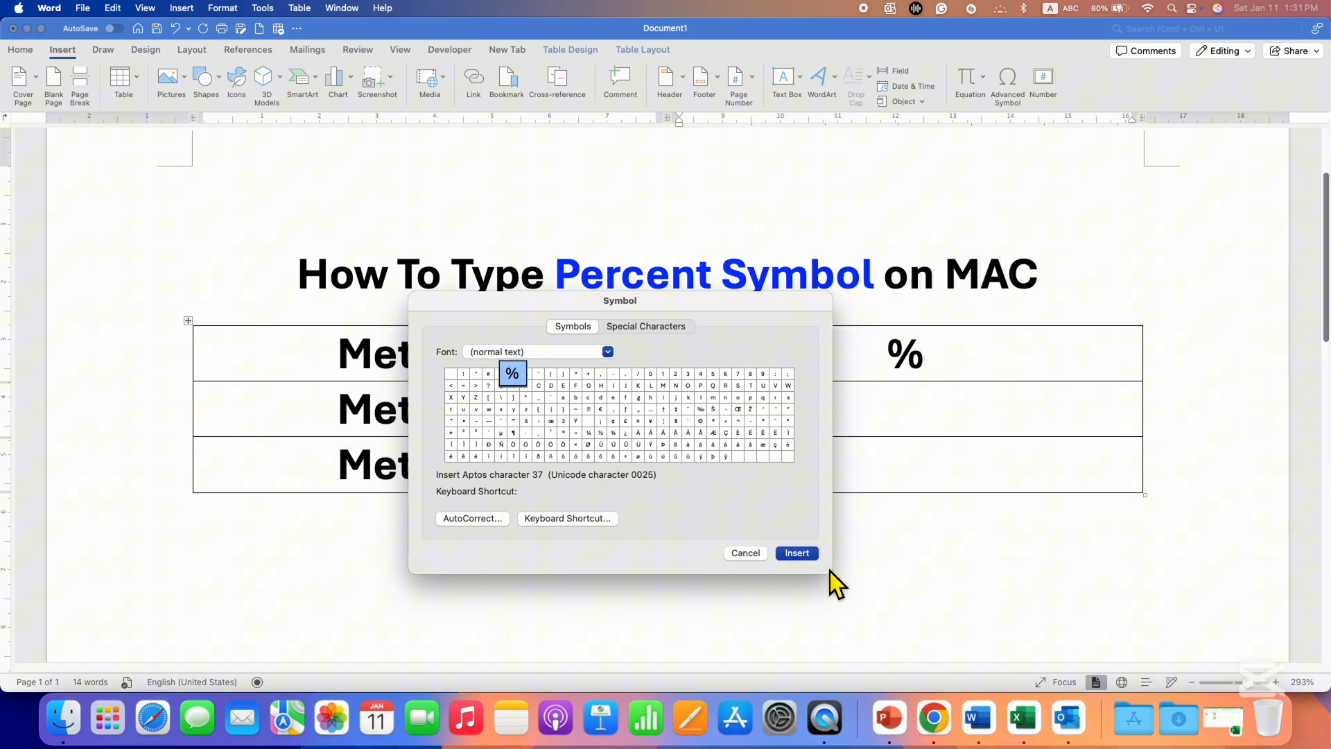
left_click(796, 553)
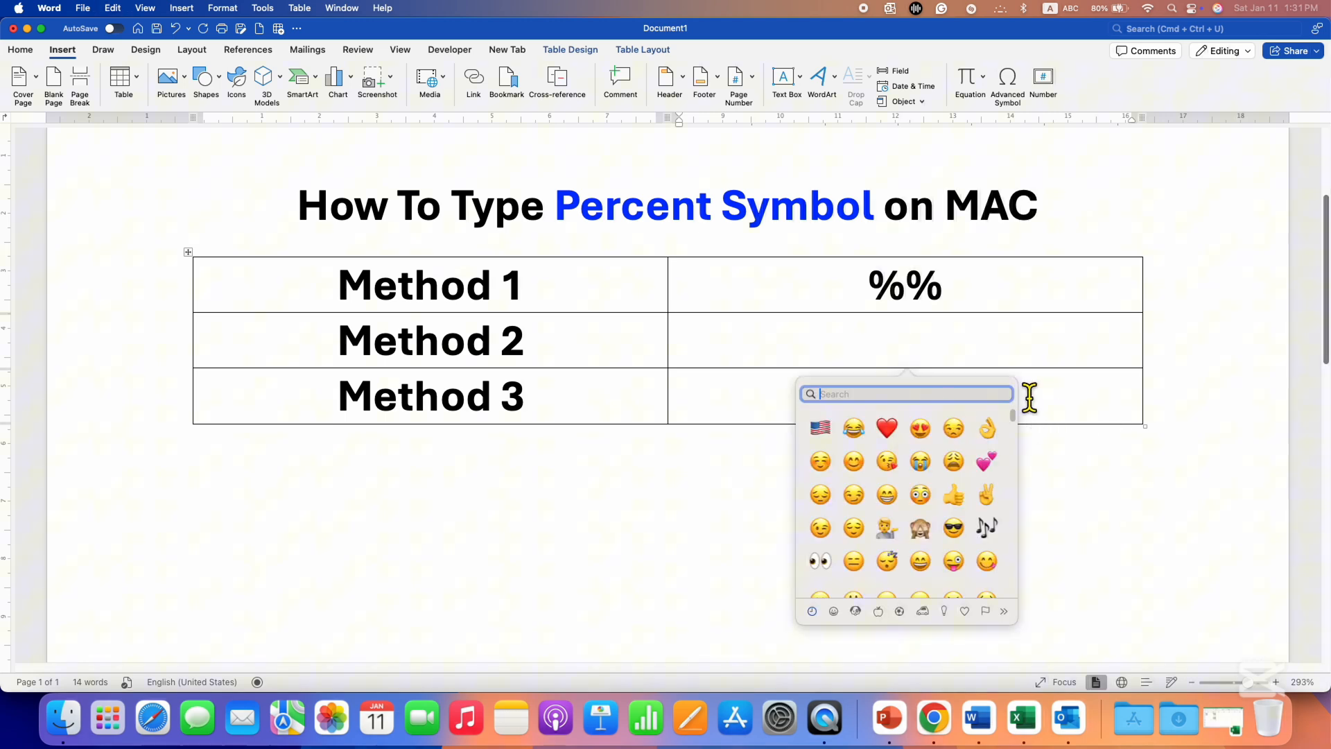
type("perc")
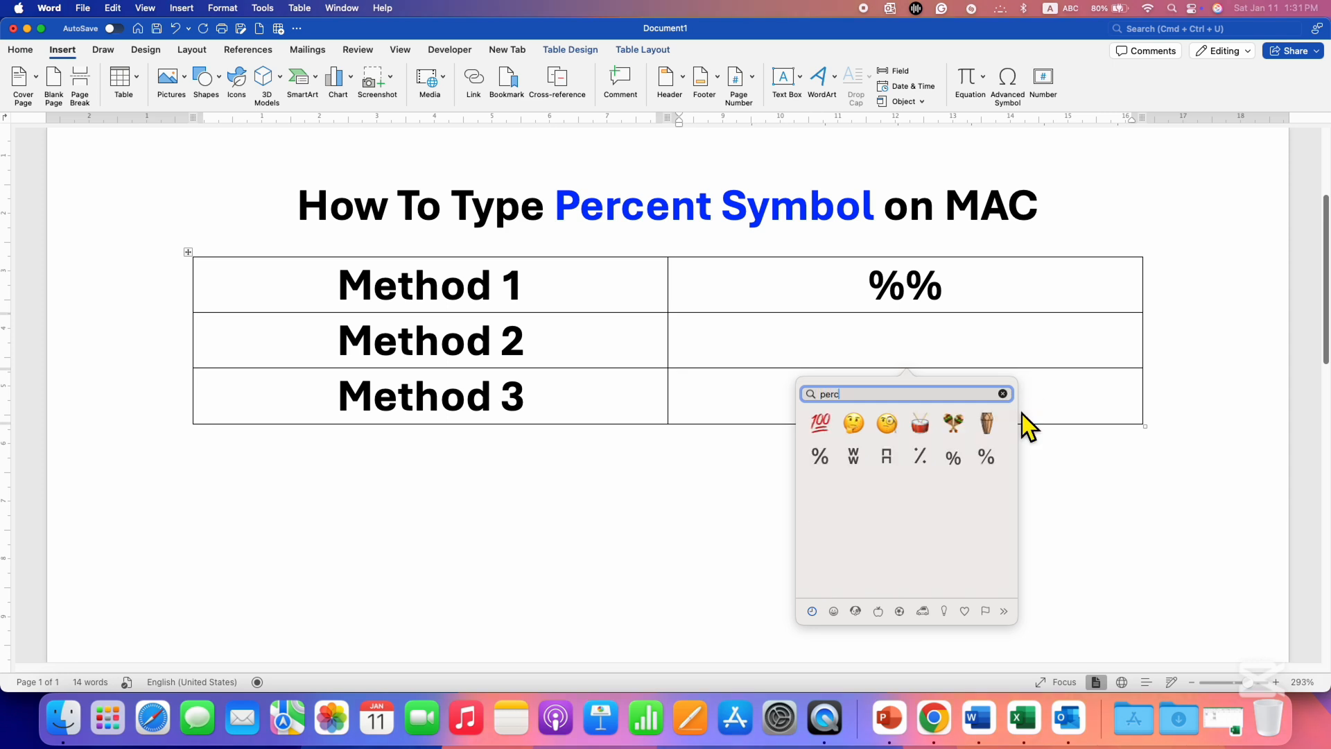
mouse_move(845, 472)
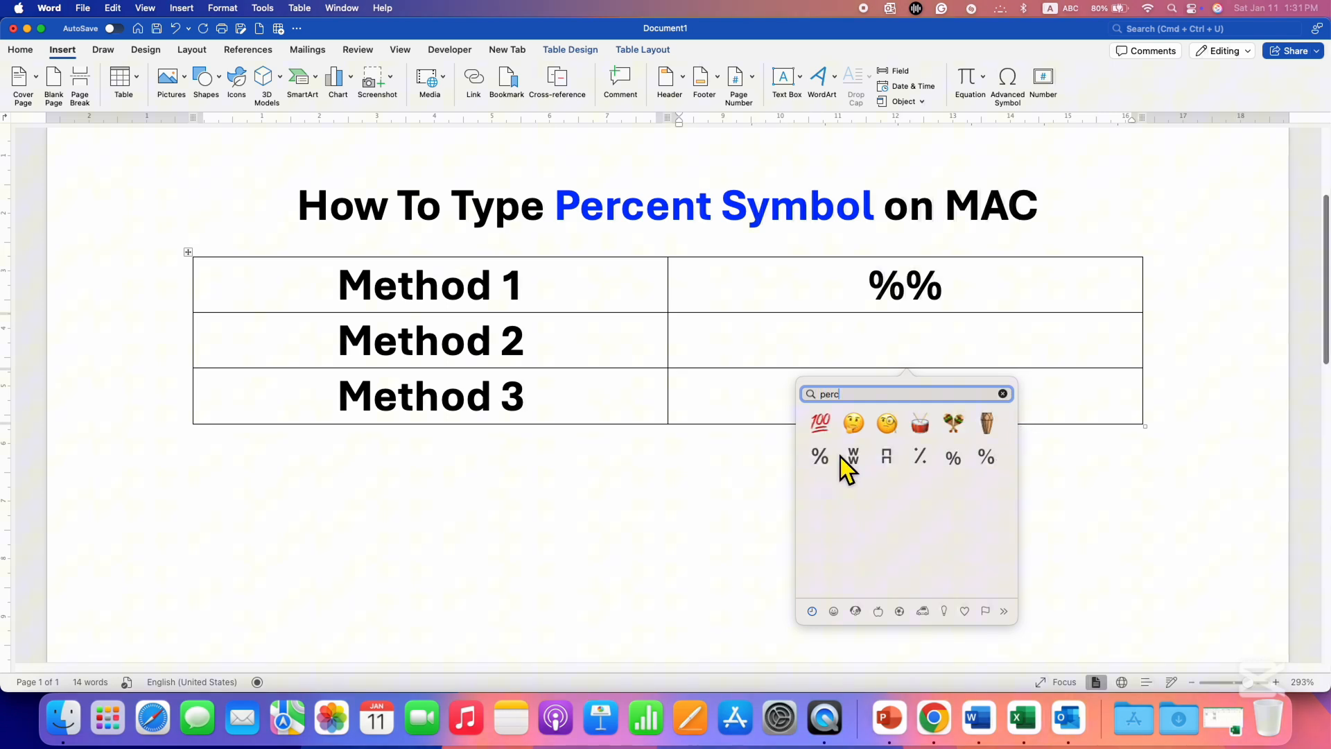
left_click(839, 471)
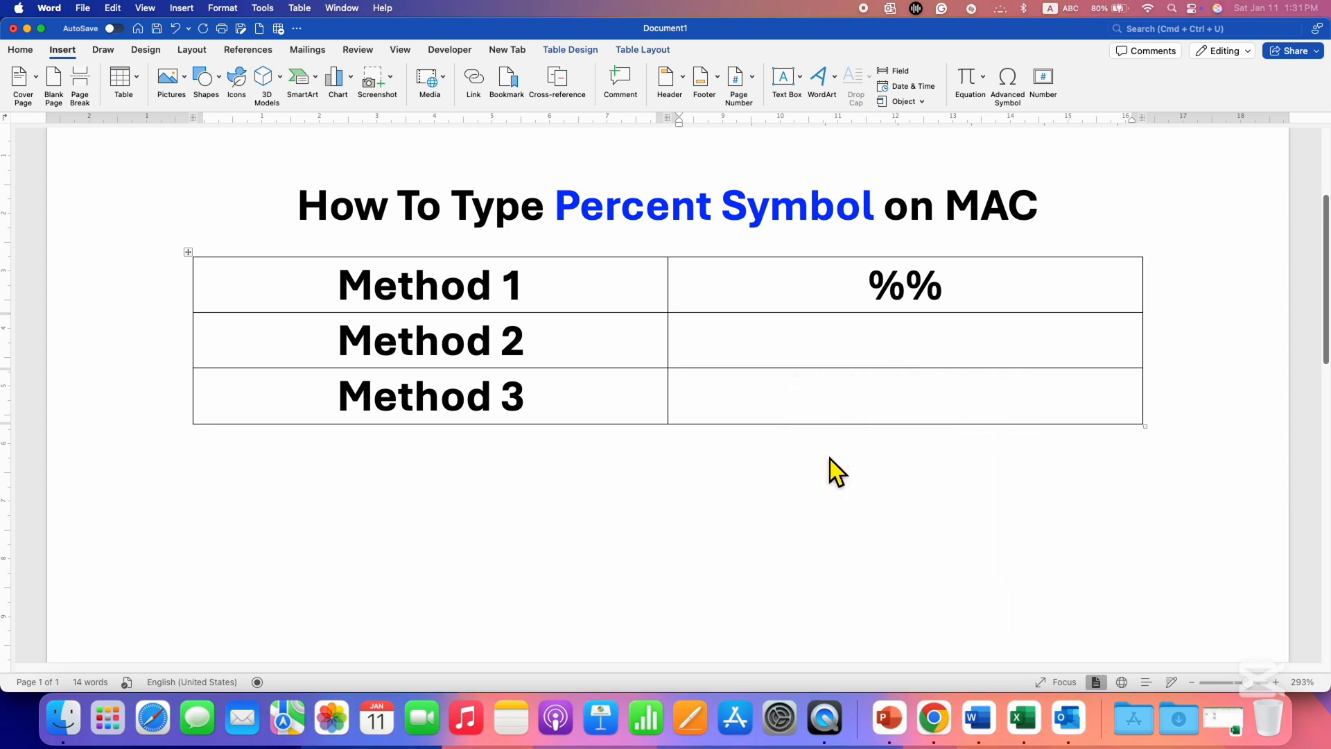
Type a % sign into the Method 2 and Method 3 second-column cells
type("%")
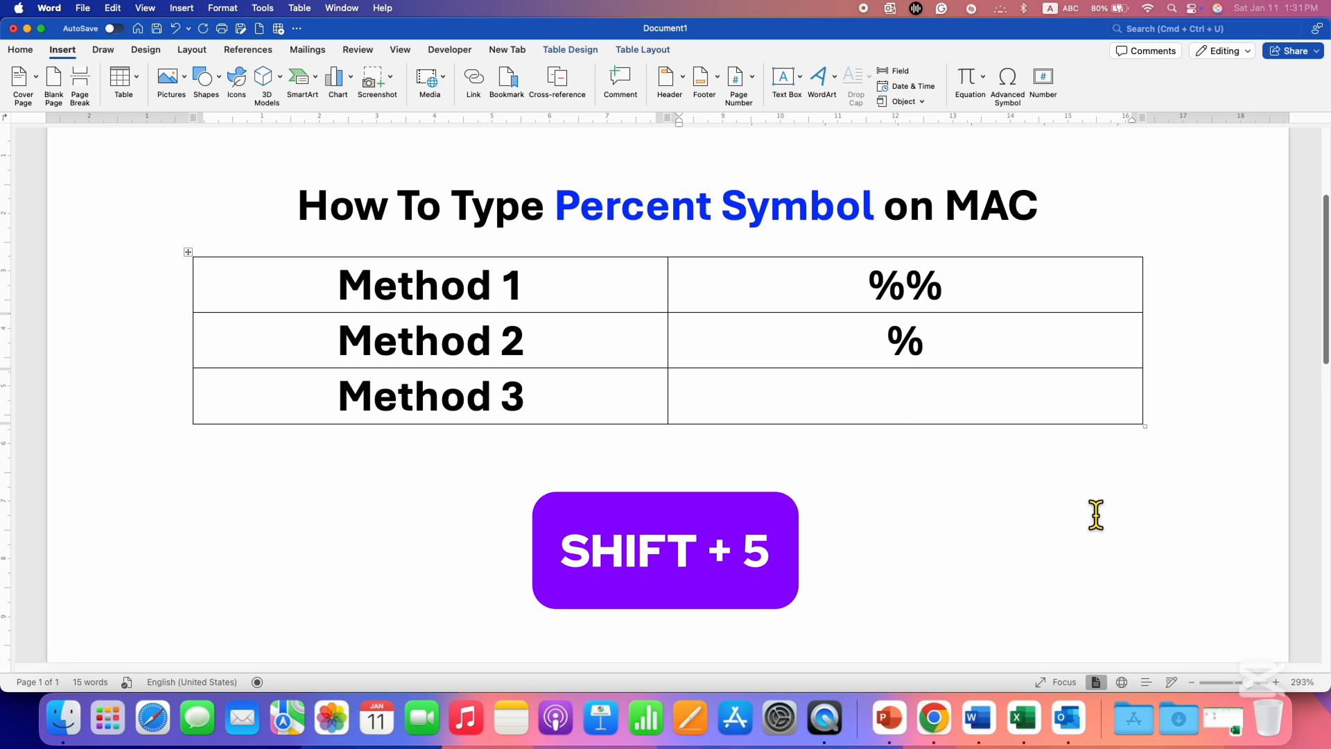
type("%")
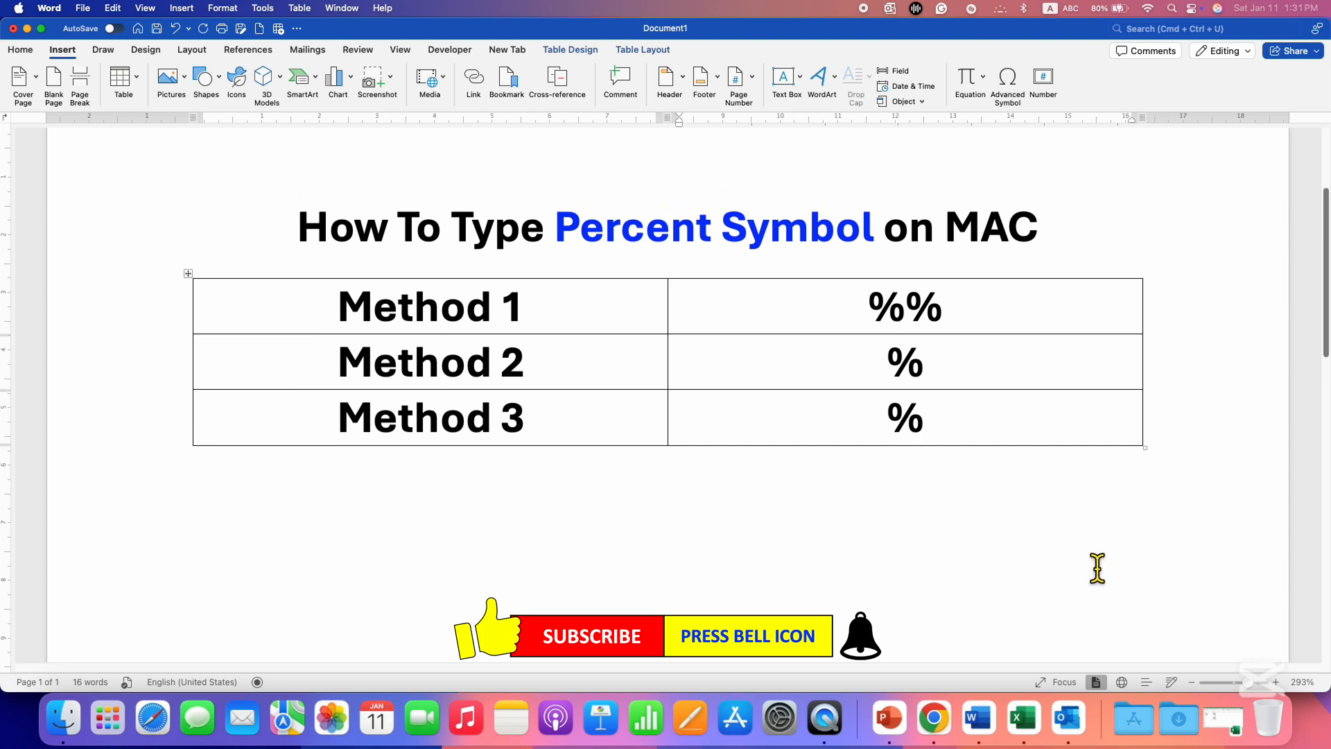
left_click(923, 418)
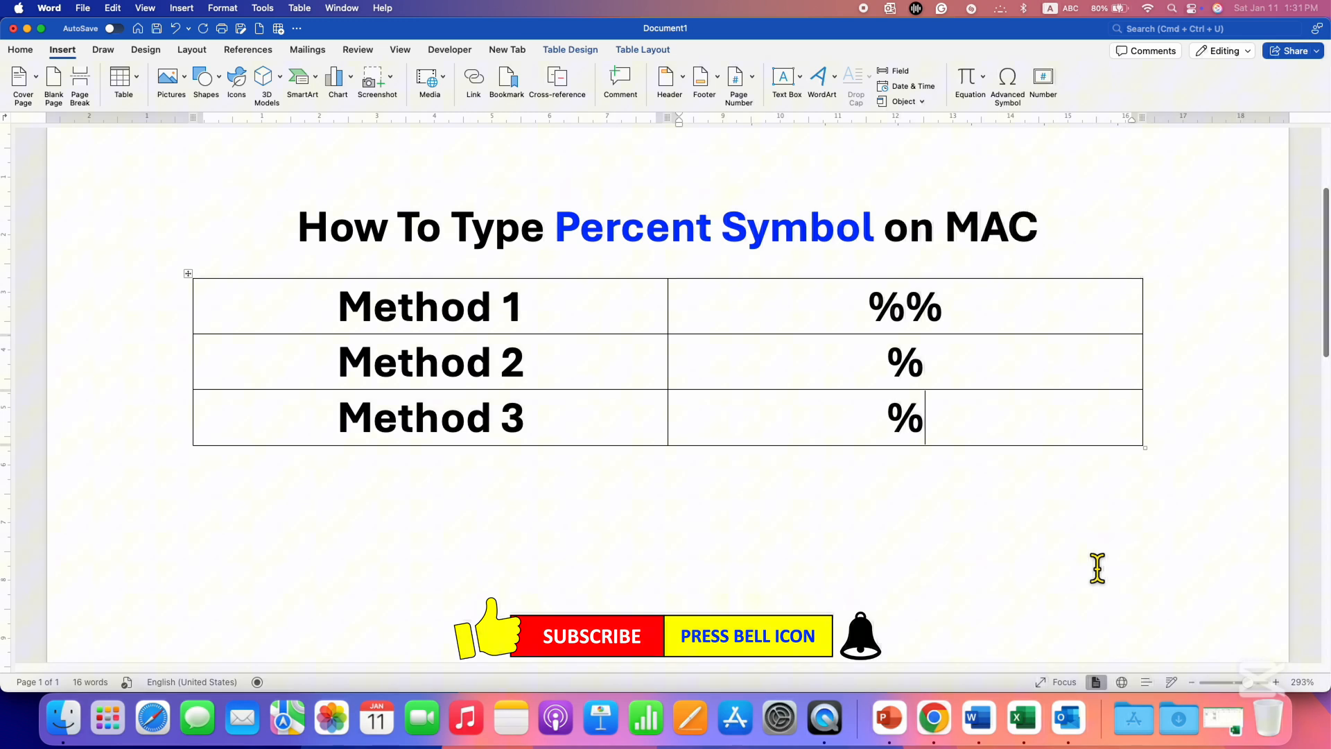